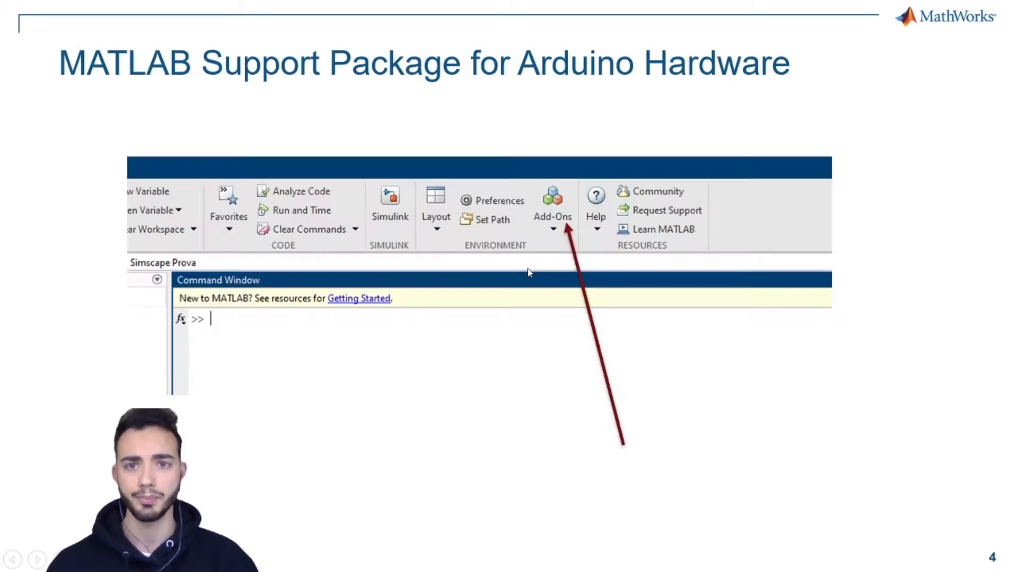
{"action": "mouse_move", "coordinate": [583, 244]}
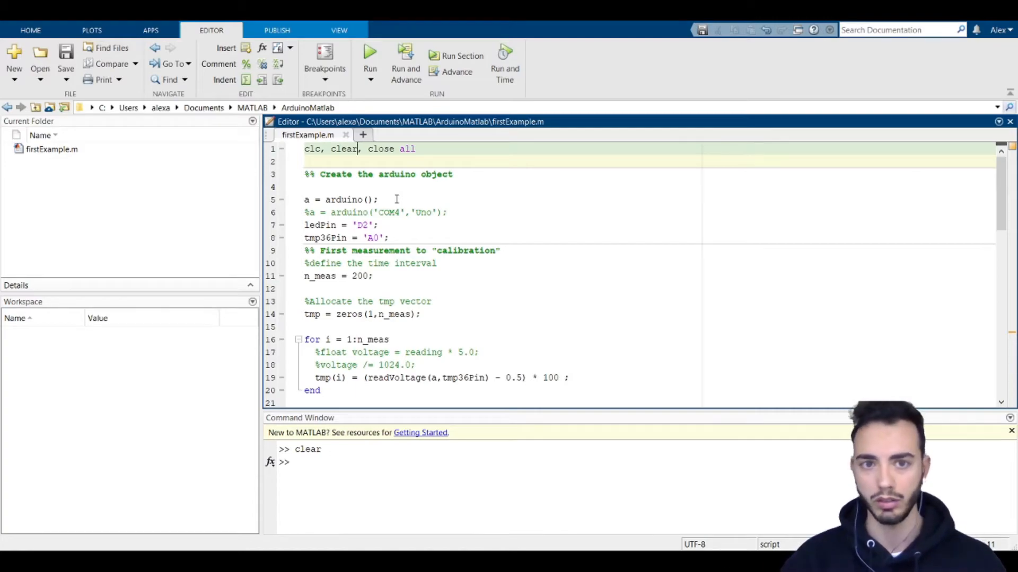
- Review the readVoltage(tmp36Pin) line and the temperature conversion formula in firstExample.m
{"action": "scroll", "scroll_direction": "down", "scroll_amount": 3}
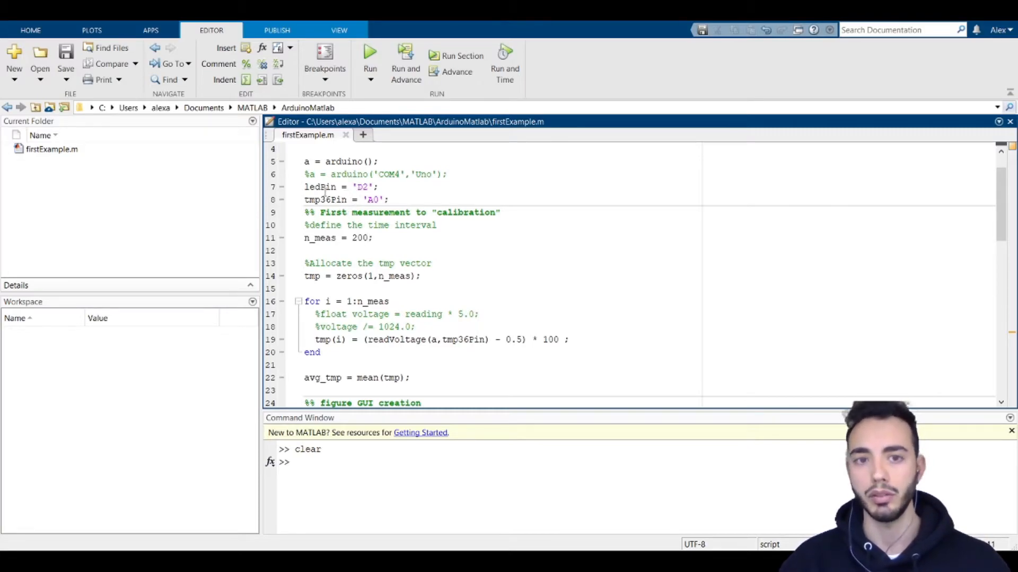
{"action": "scroll", "scroll_direction": "down", "scroll_amount": 3}
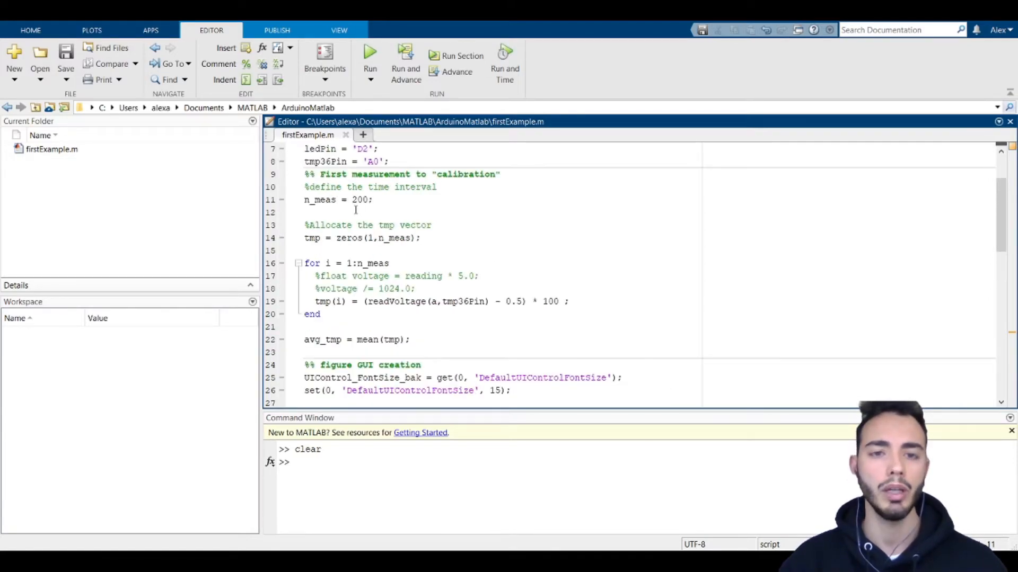
{"action": "scroll", "scroll_direction": "down", "scroll_amount": 3}
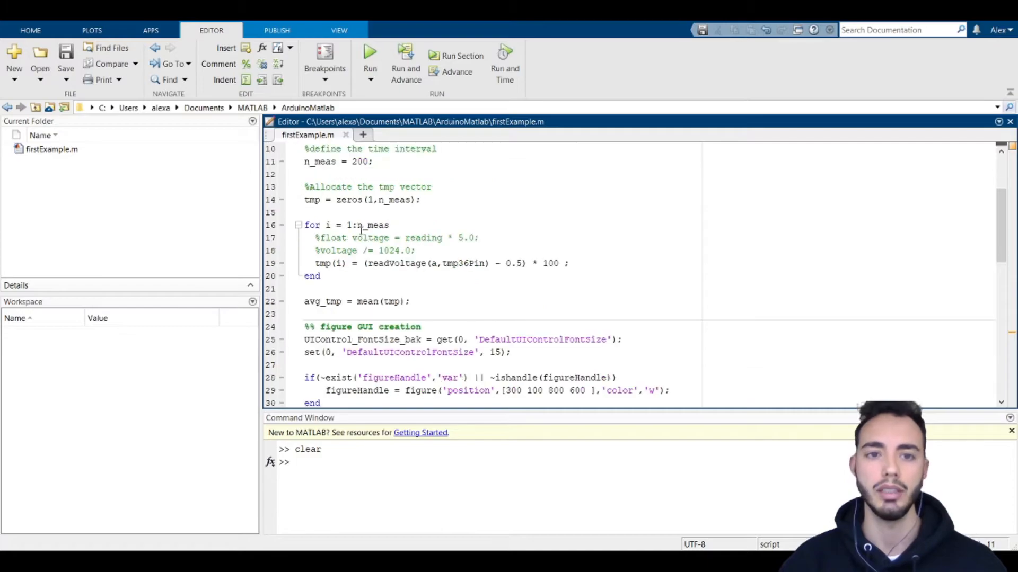
{"action": "left_click", "coordinate": [399, 284]}
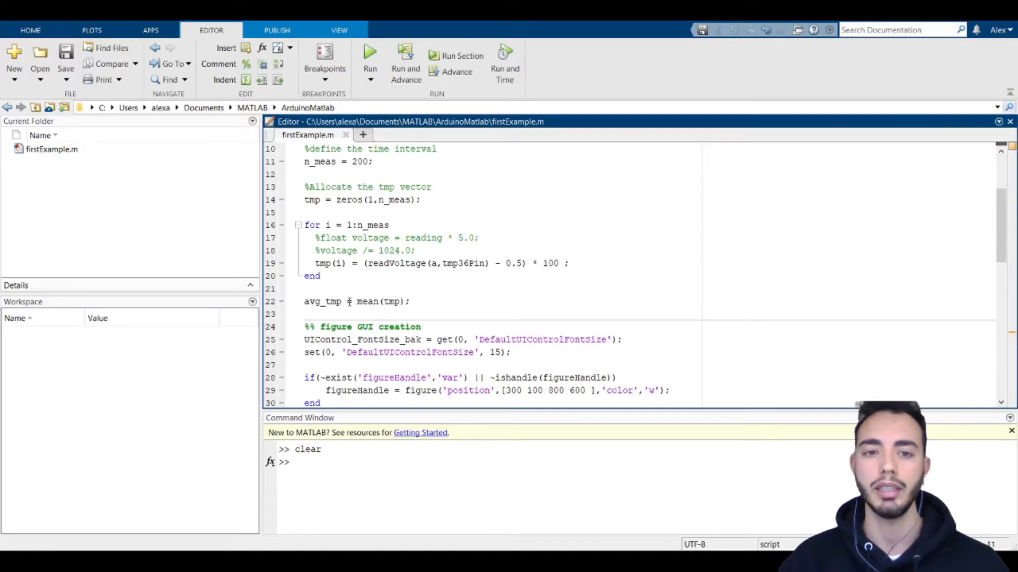
{"action": "scroll", "scroll_direction": "down", "scroll_amount": 3}
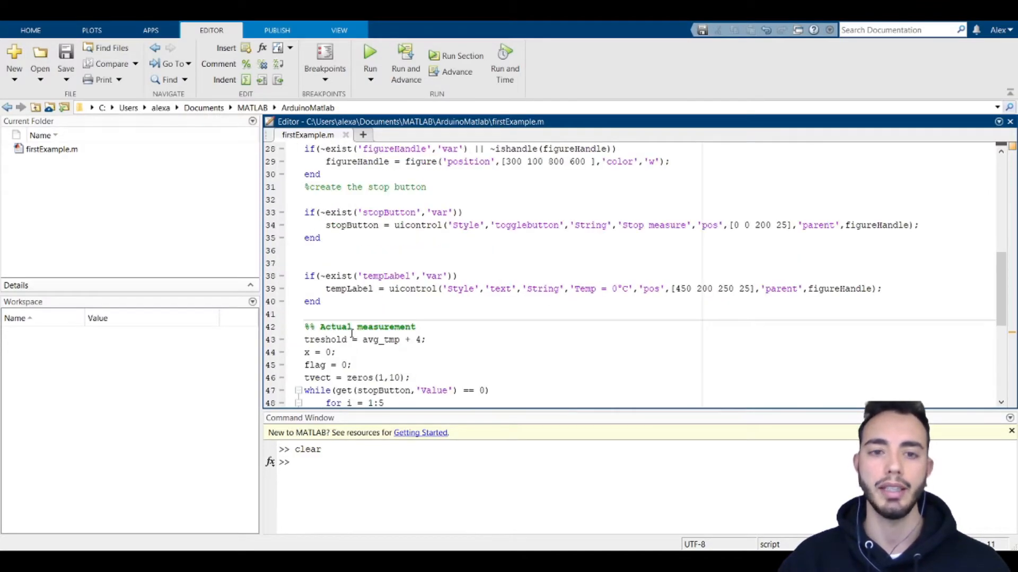
{"action": "scroll", "scroll_direction": "up", "scroll_amount": 3}
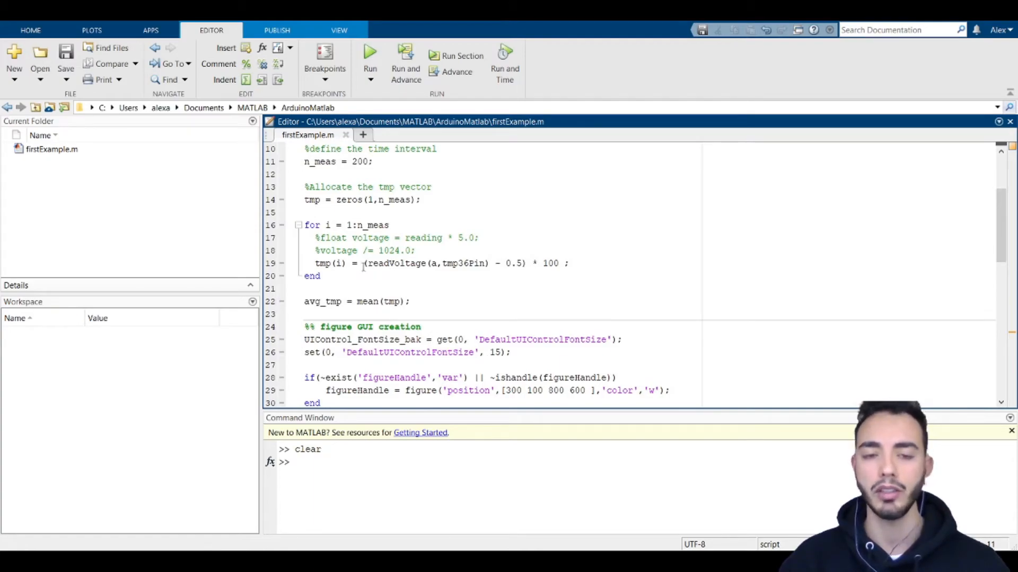
{"action": "double_click", "coordinate": [387, 263]}
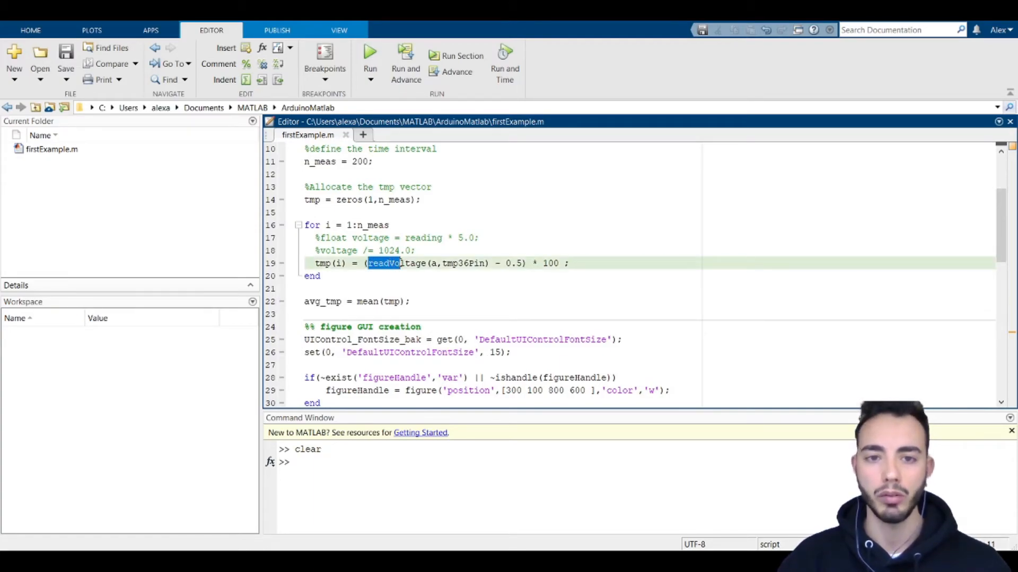
{"action": "left_click", "coordinate": [420, 263]}
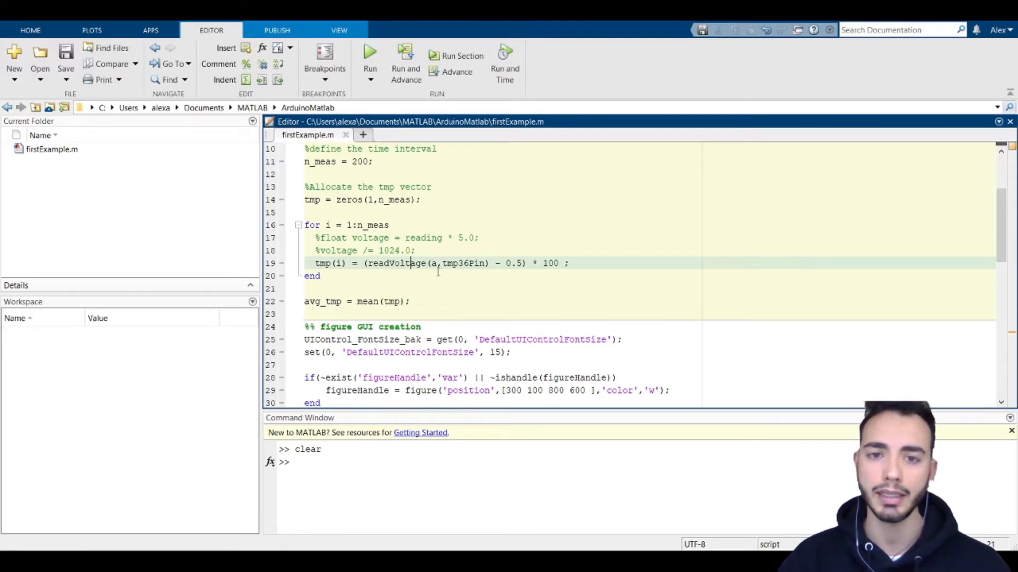
{"action": "double_click", "coordinate": [464, 263]}
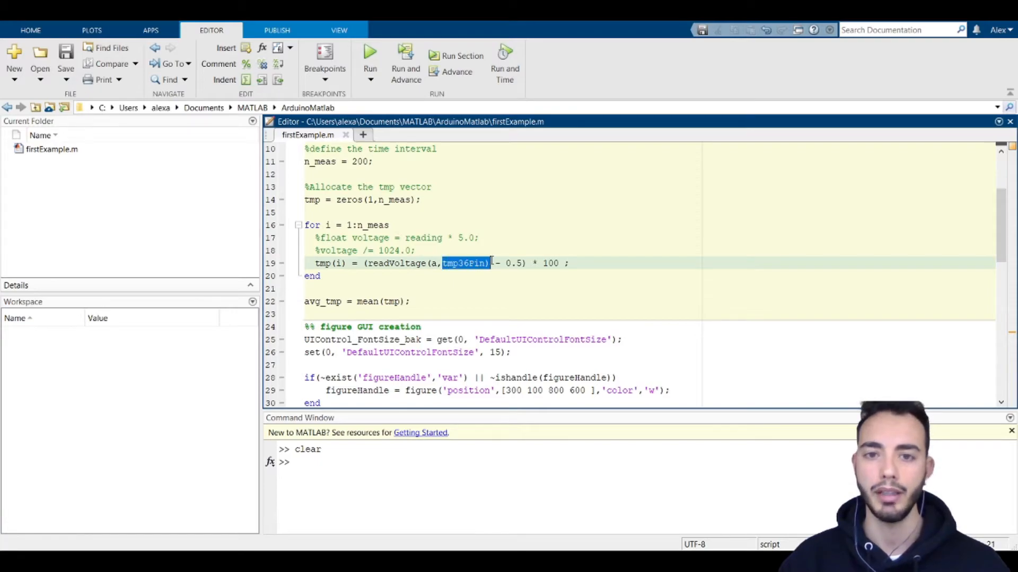
{"action": "double_click", "coordinate": [462, 263]}
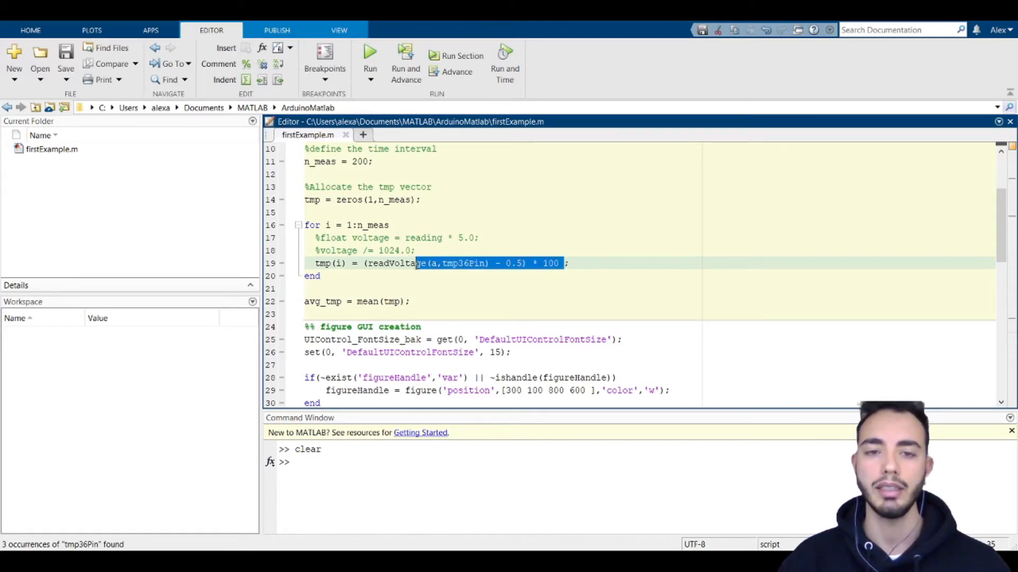
{"action": "left_click", "coordinate": [379, 274]}
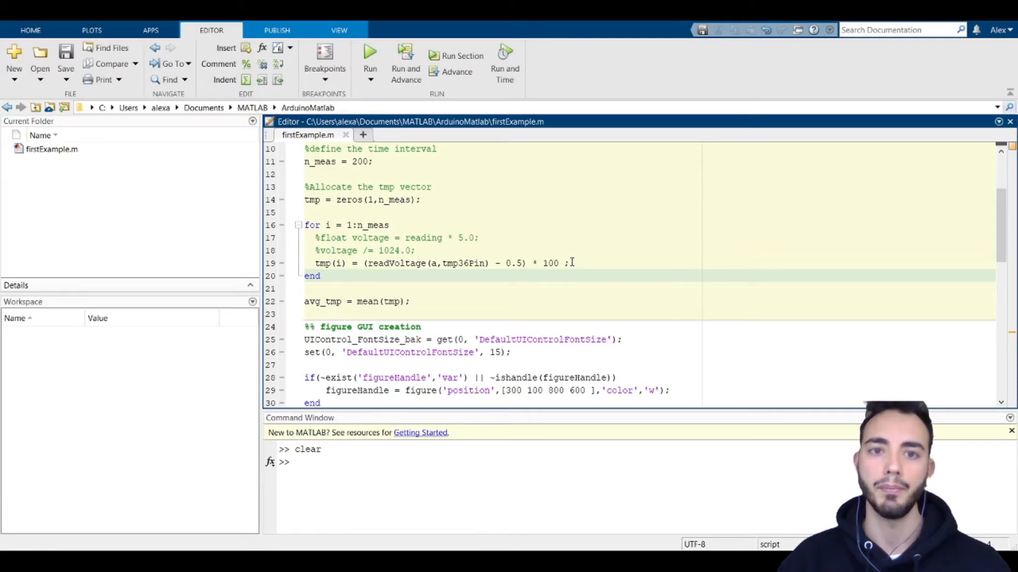
- Review the plotting loop and the writeDigitalPin call that lights the LED
{"action": "scroll", "scroll_direction": "down", "scroll_amount": 3}
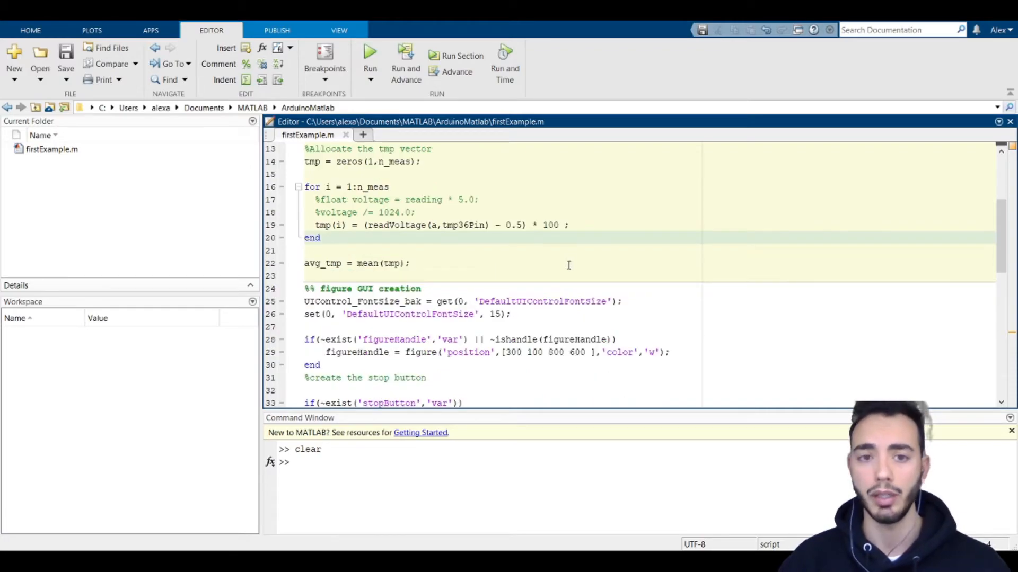
{"action": "scroll", "scroll_direction": "down", "scroll_amount": 3}
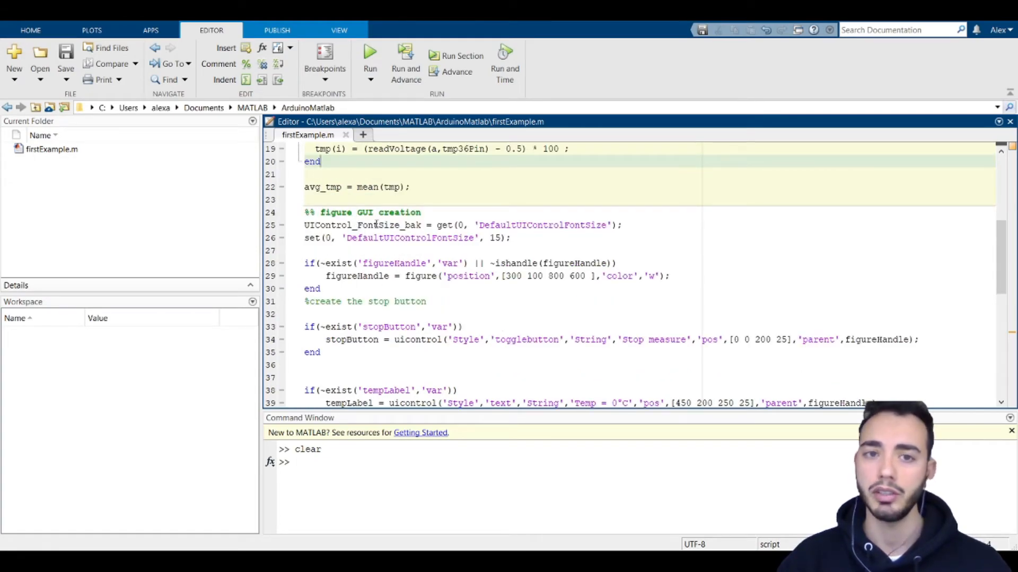
{"action": "scroll", "scroll_direction": "down", "scroll_amount": 3}
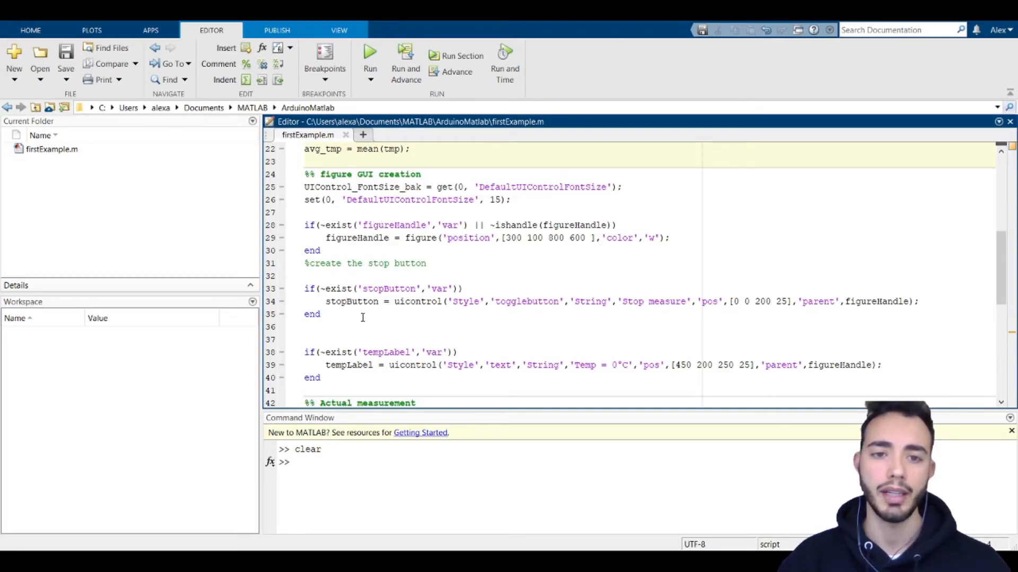
{"action": "scroll", "scroll_direction": "down", "scroll_amount": 3}
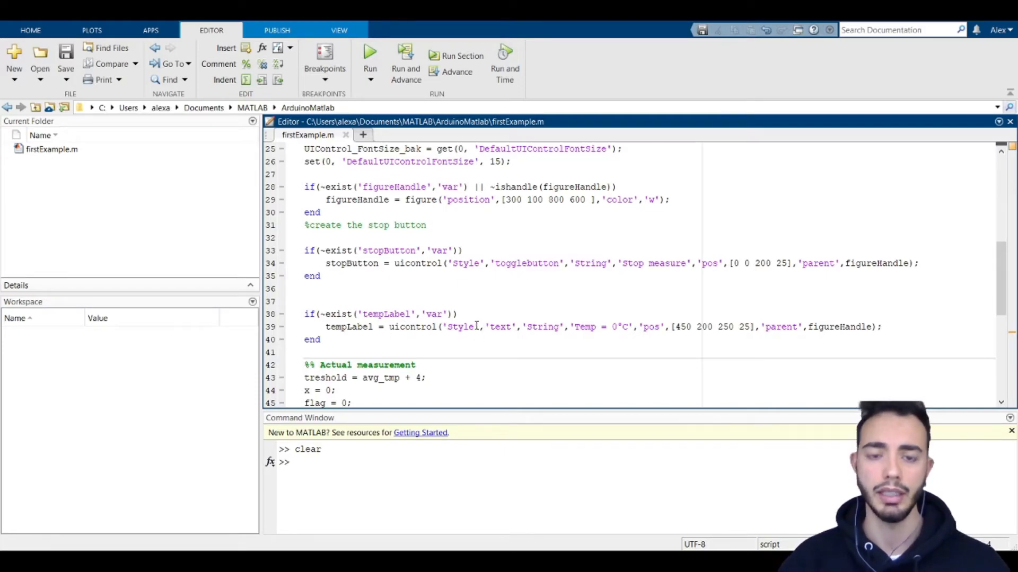
{"action": "scroll", "scroll_direction": "down", "scroll_amount": 3}
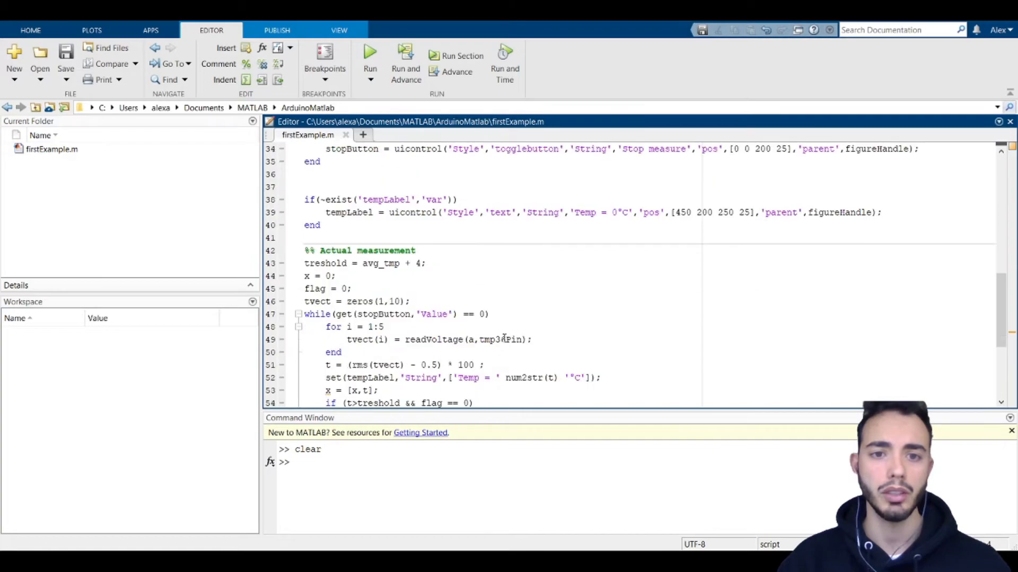
{"action": "scroll", "scroll_direction": "down", "scroll_amount": 3}
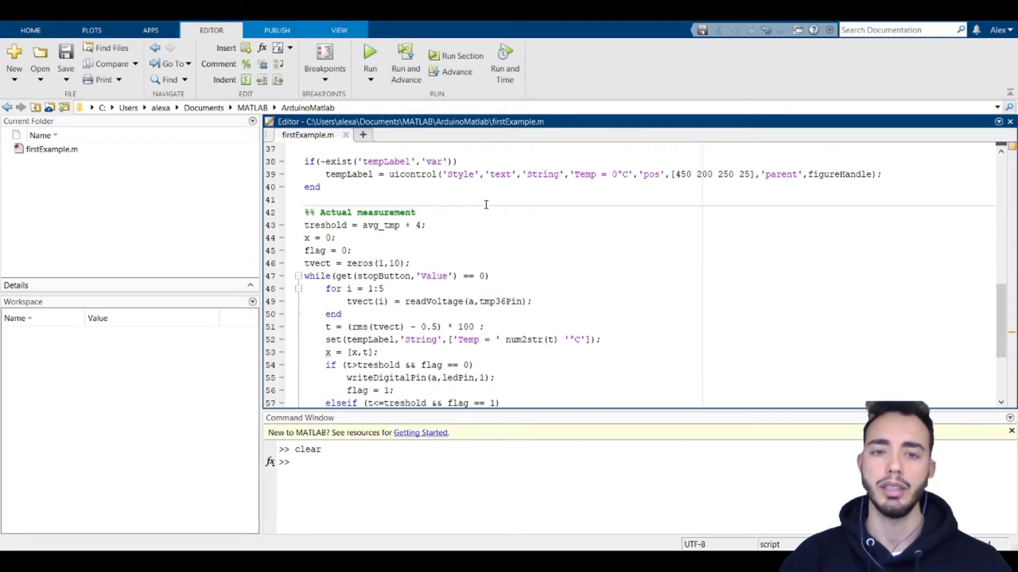
{"action": "scroll", "scroll_direction": "down", "scroll_amount": 3}
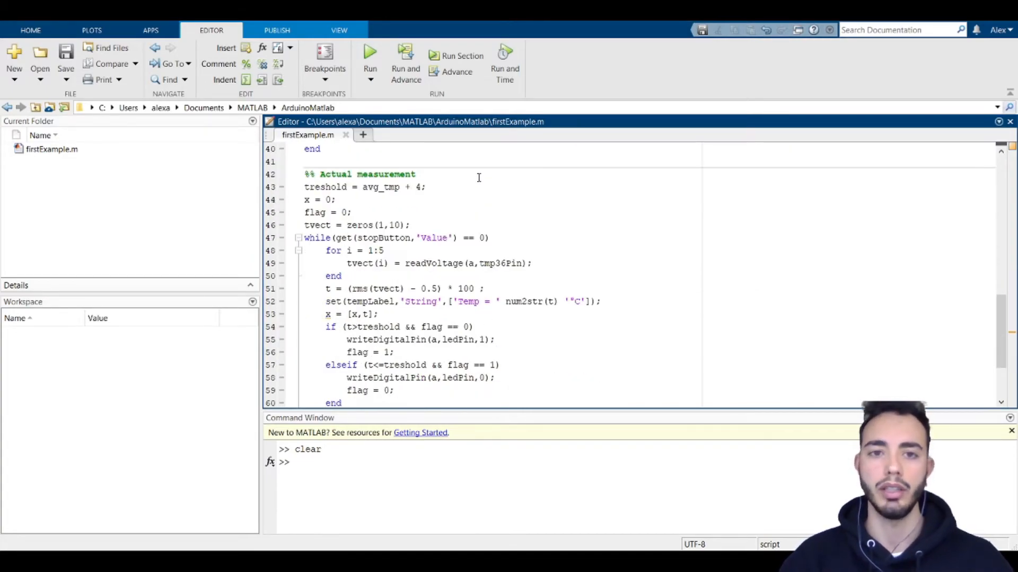
{"action": "scroll", "scroll_direction": "down", "scroll_amount": 3}
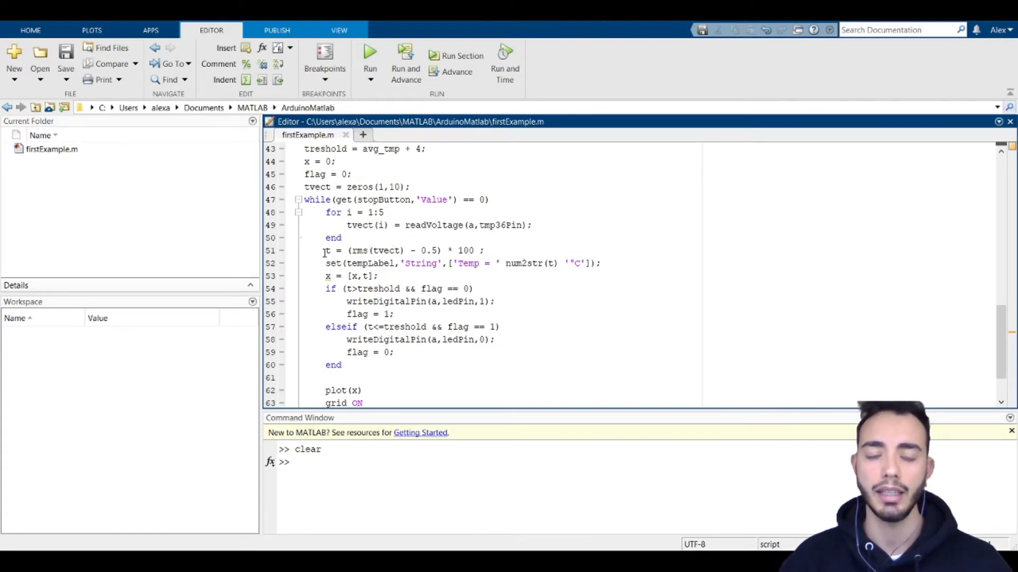
{"action": "double_click", "coordinate": [327, 250]}
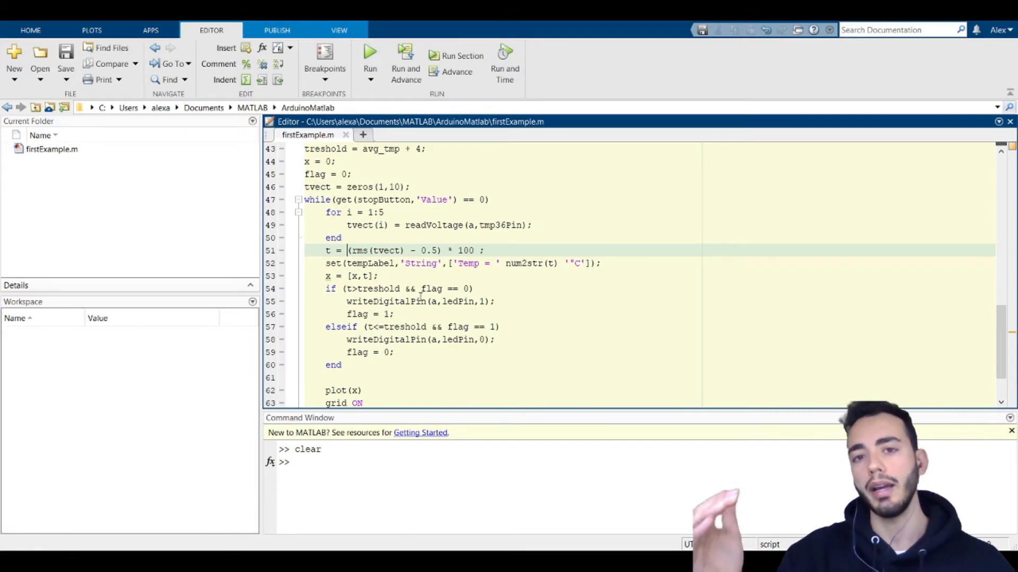
{"action": "scroll", "scroll_direction": "down", "scroll_amount": 3}
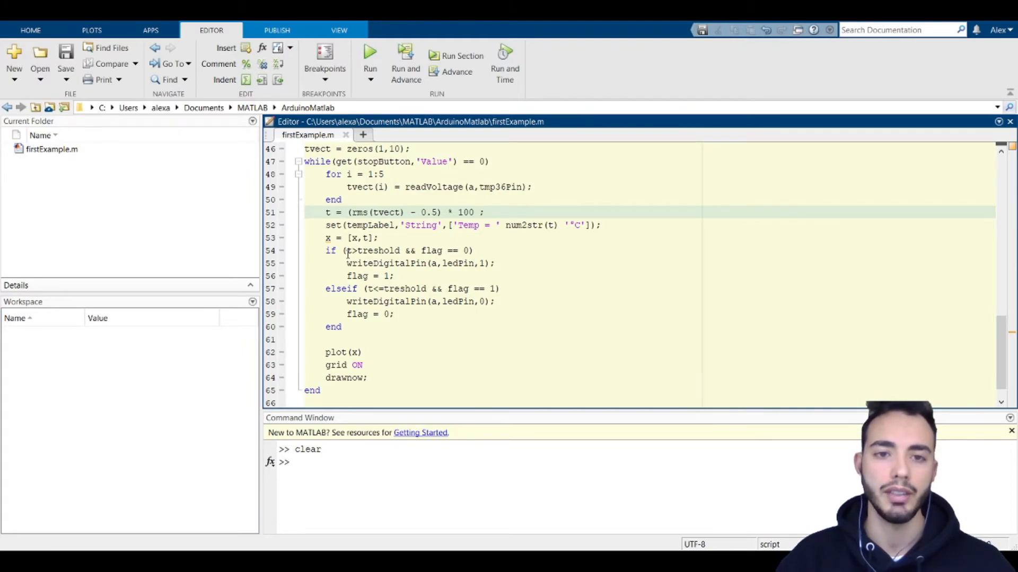
{"action": "scroll", "scroll_direction": "up", "scroll_amount": 3}
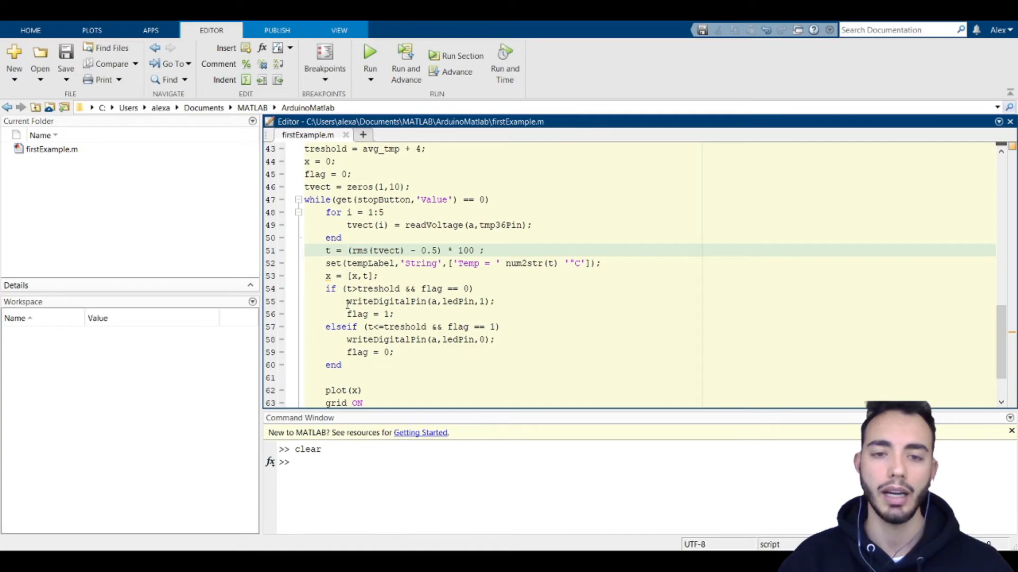
{"action": "double_click", "coordinate": [383, 301]}
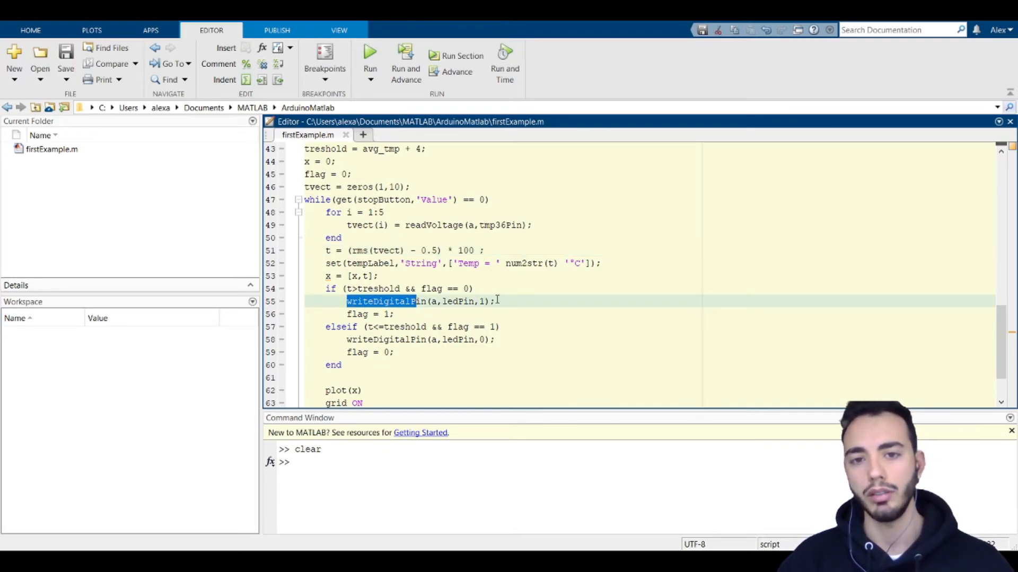
{"action": "scroll", "scroll_direction": "down", "scroll_amount": 3}
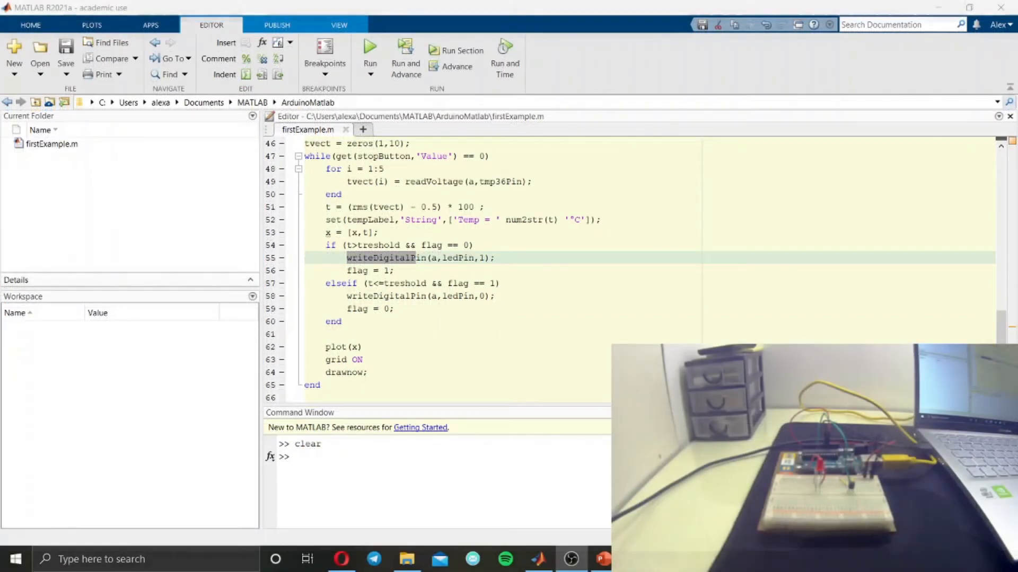
- Run firstExample.m so the live temperature plot appears with its Stop measure button and readout
{"action": "left_click", "coordinate": [369, 58]}
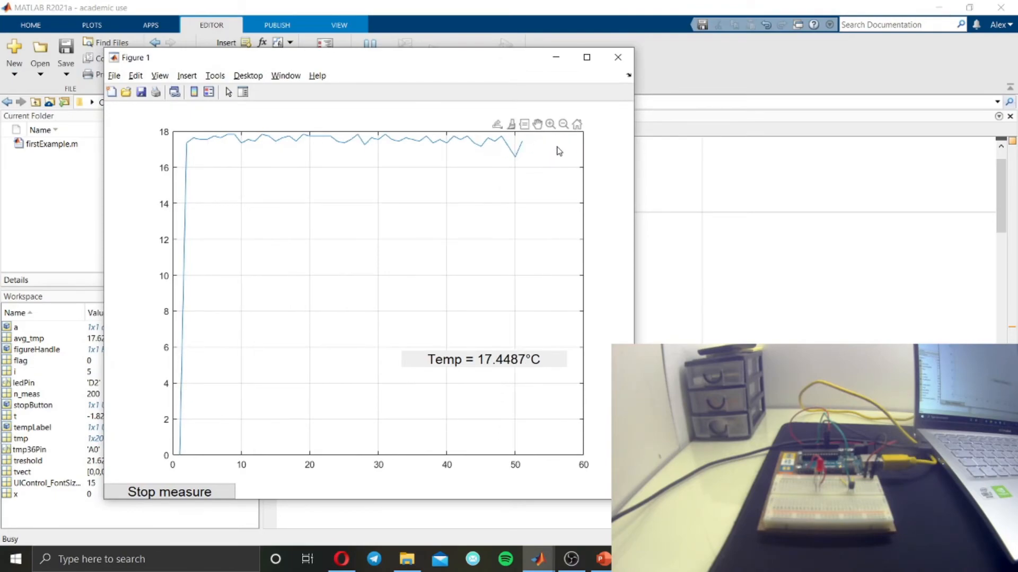
{"action": "mouse_move", "coordinate": [421, 180]}
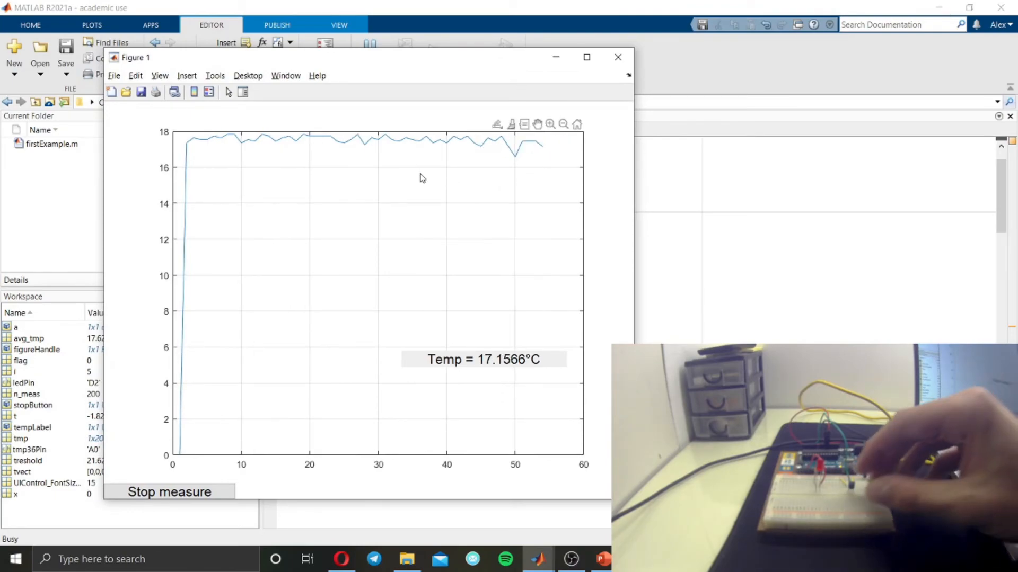